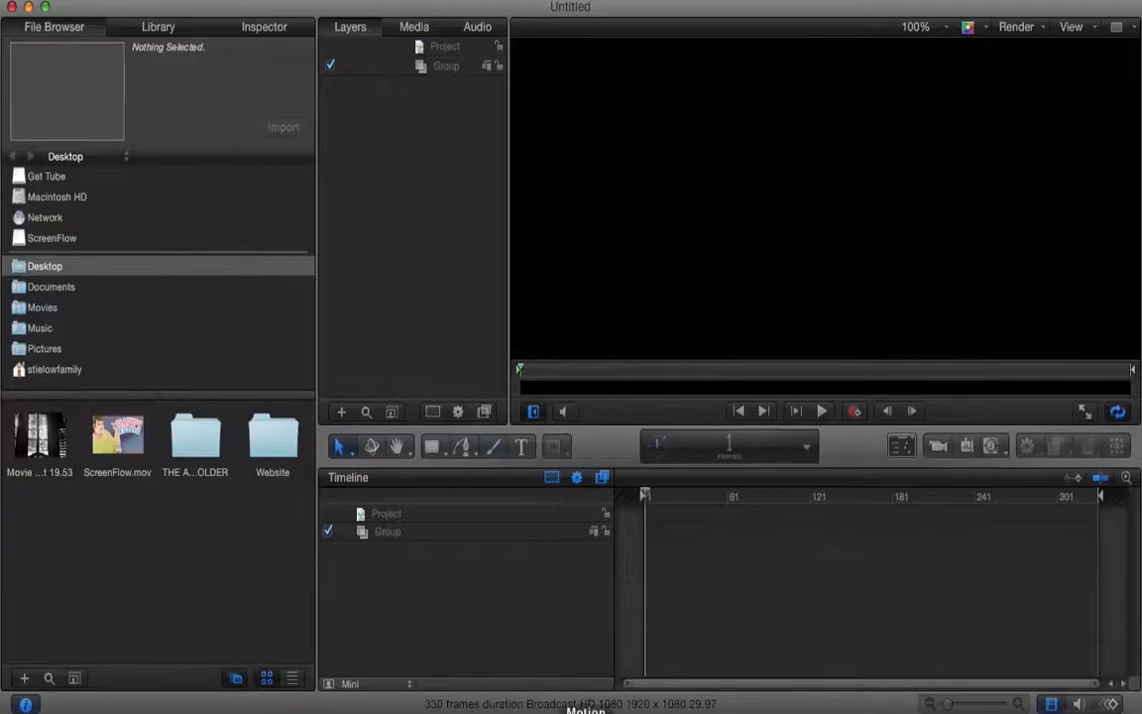
Import the blinds movie clip into the group and end the play range at the clip's end
left_click_drag(40, 437, 590, 654)
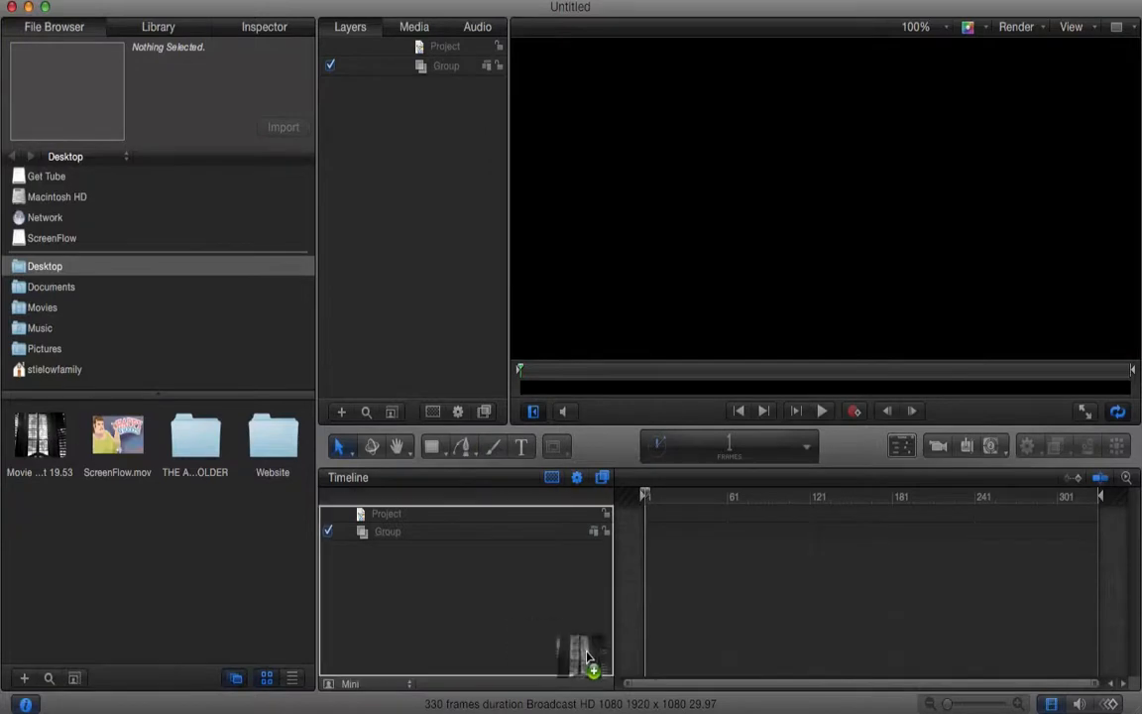
left_click_drag(585, 655, 665, 571)
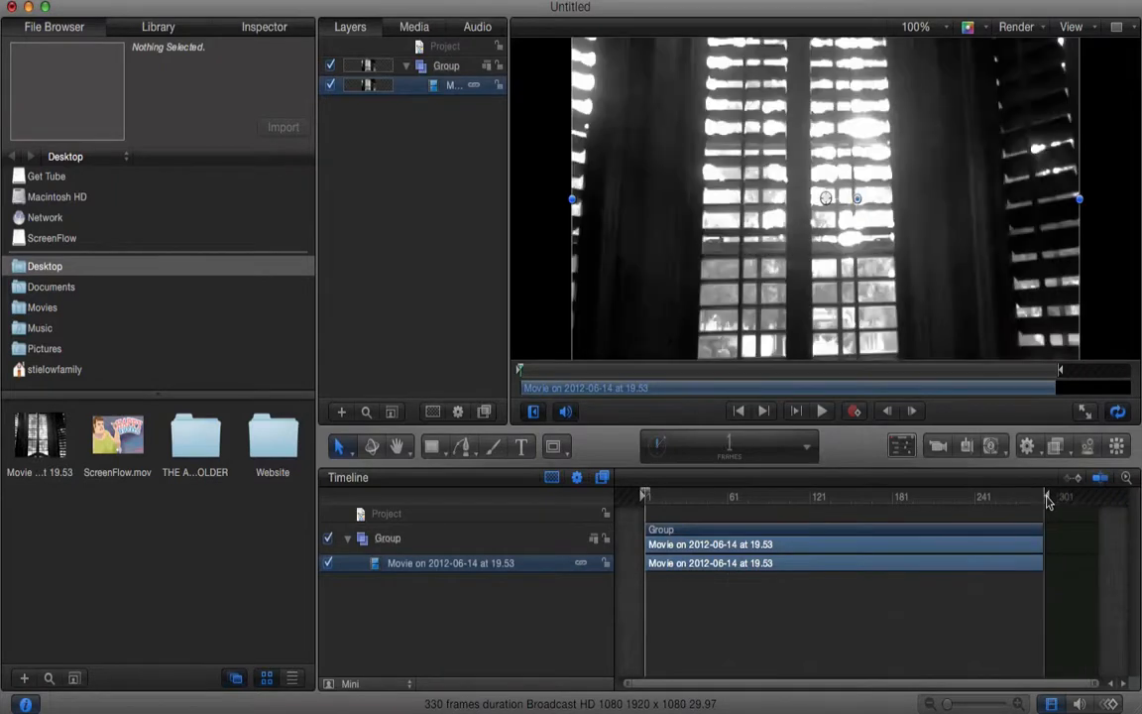
mouse_move(129, 45)
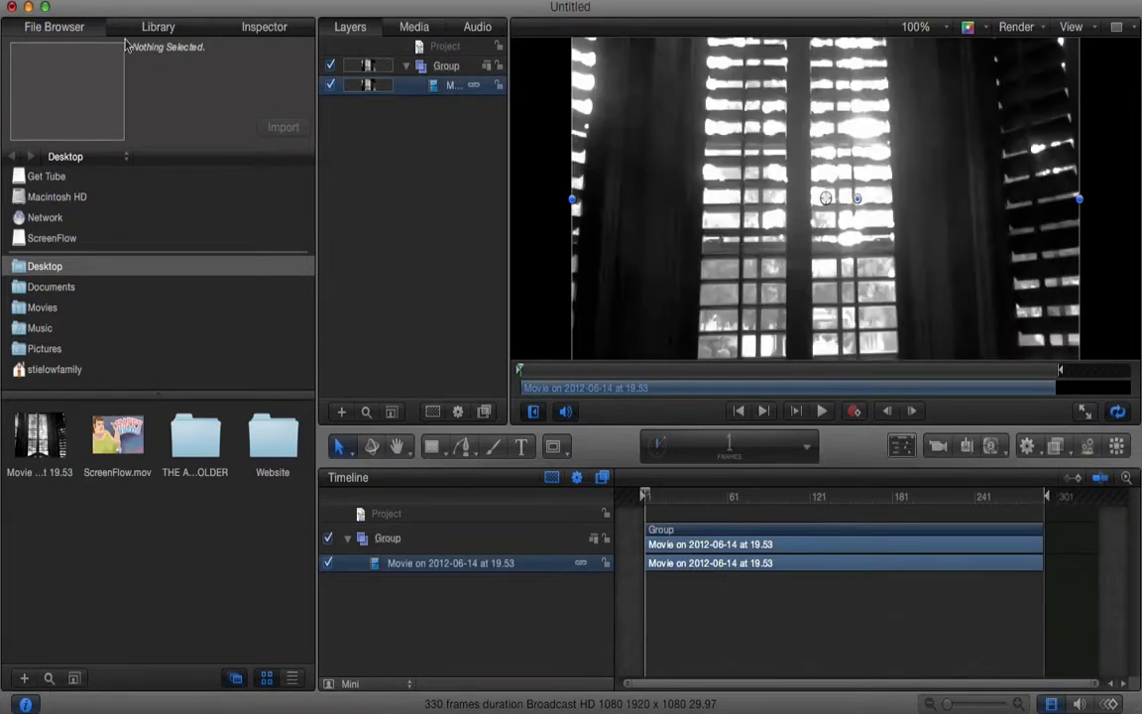
Place the Library's Neon Rectangle shape over the arm starting at frame 58
left_click(177, 26)
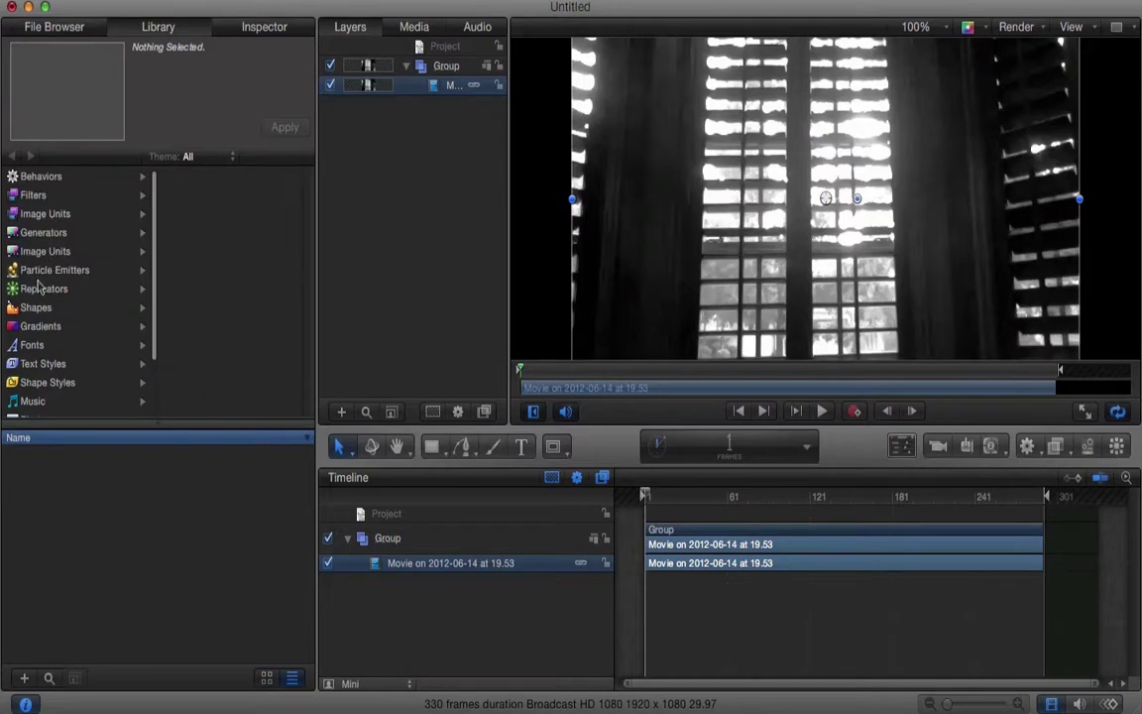
left_click(36, 307)
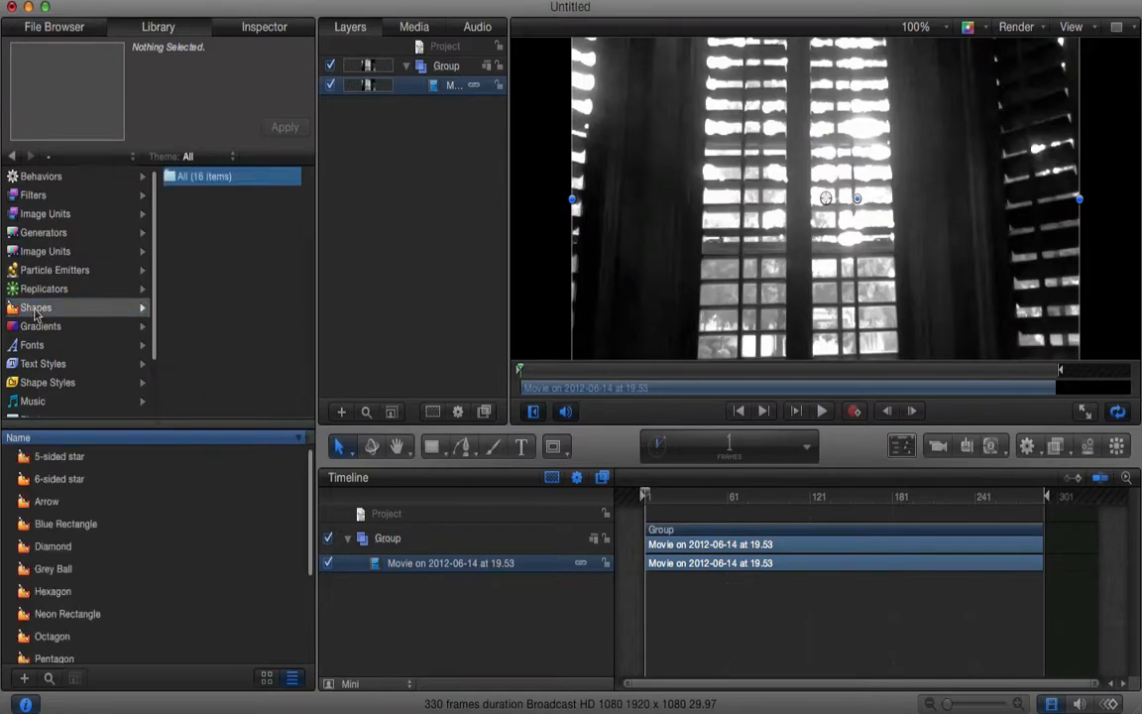
left_click(64, 614)
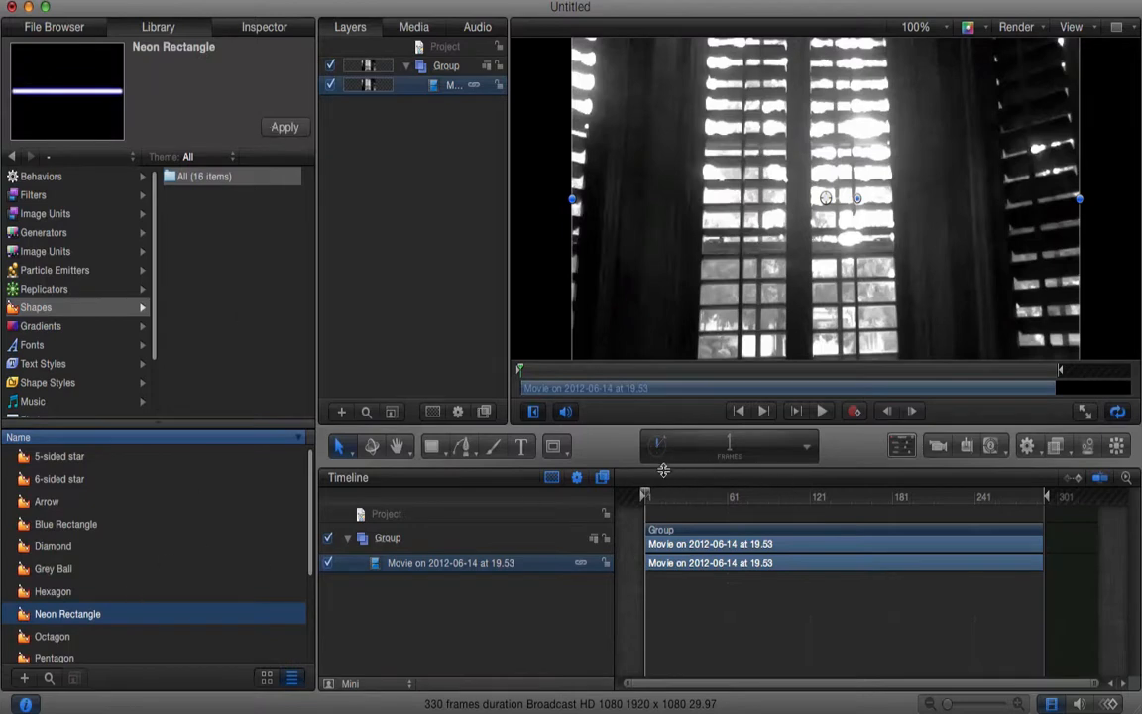
left_click_drag(644, 495, 681, 496)
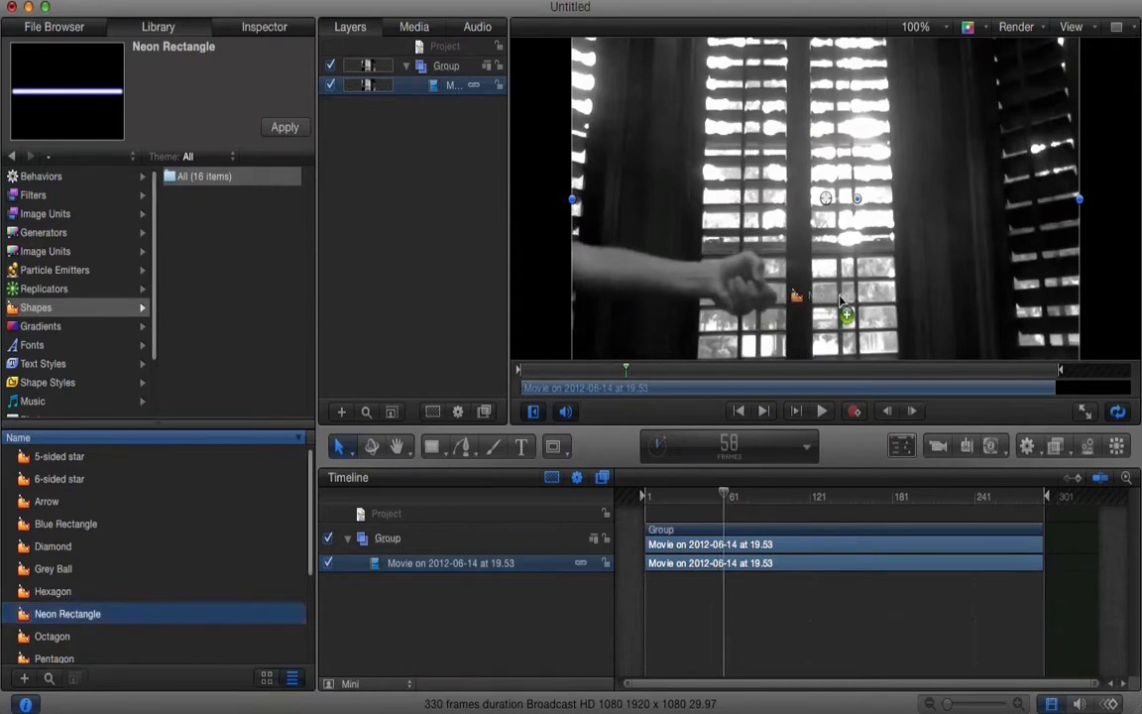
left_click(286, 127)
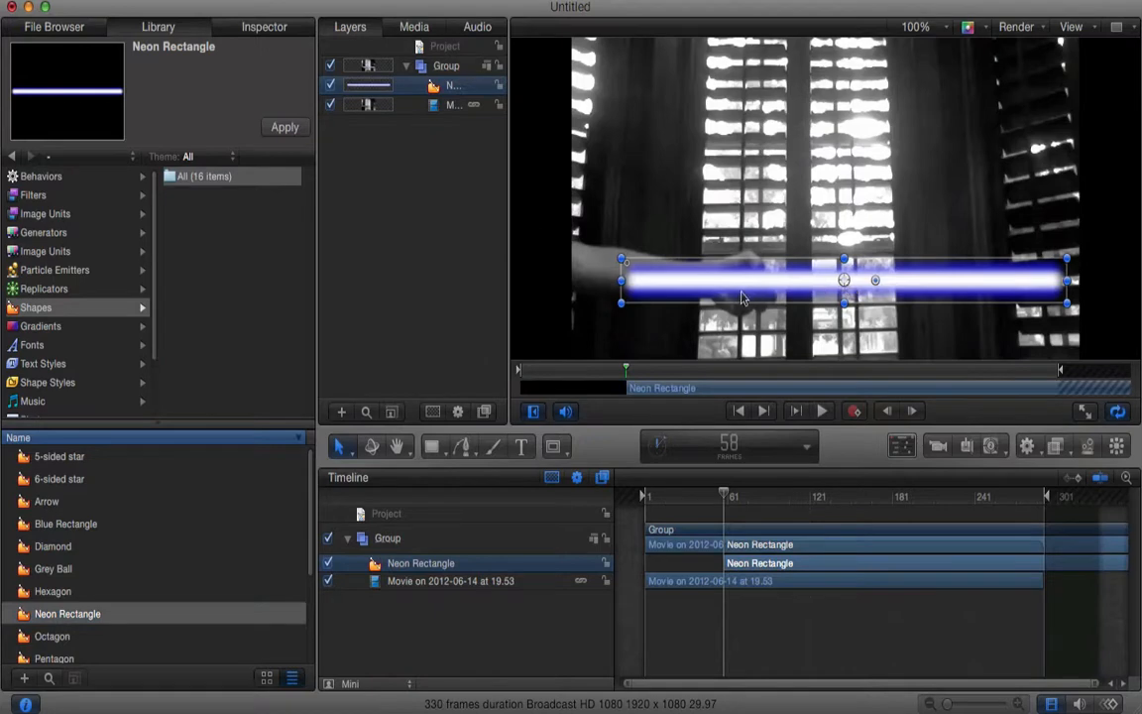
Recolour the Neon Rectangle's blue gradient colour stop to red in its Style settings
left_click(264, 27)
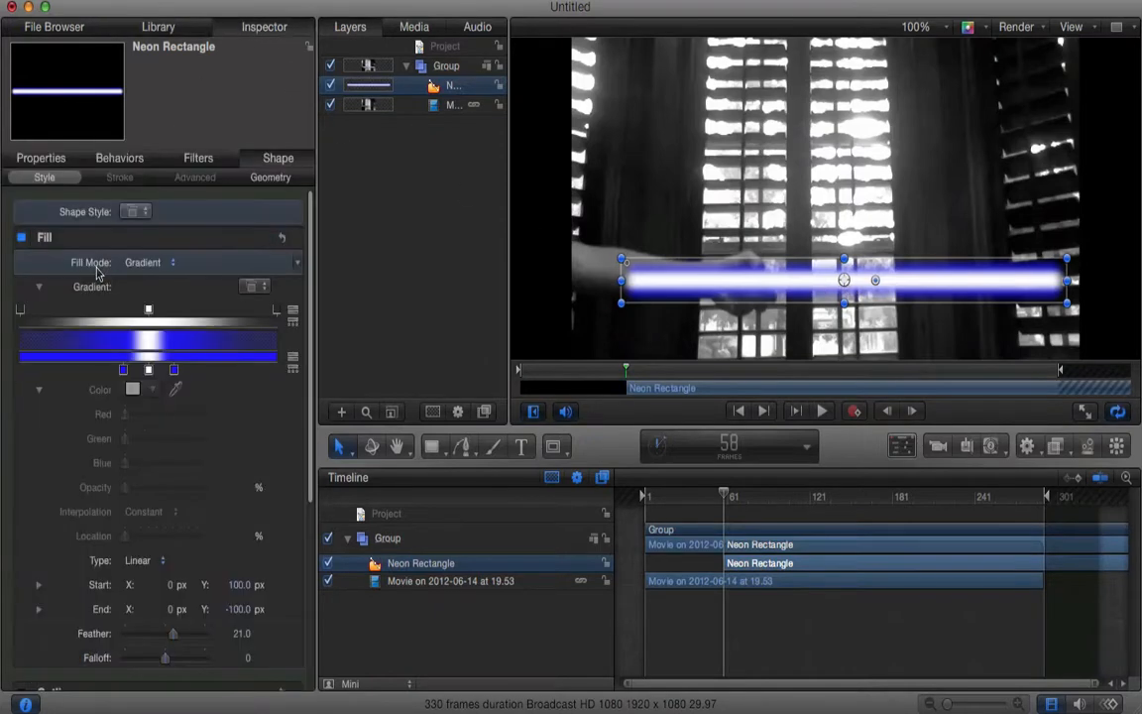
mouse_move(107, 355)
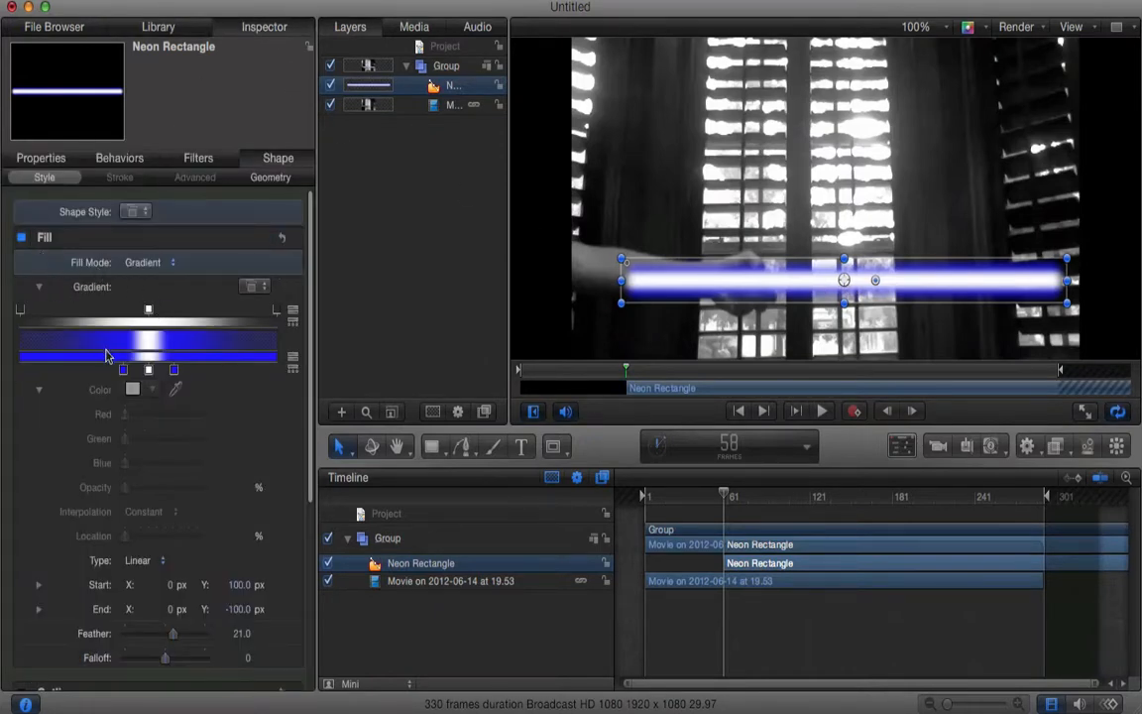
left_click(132, 389)
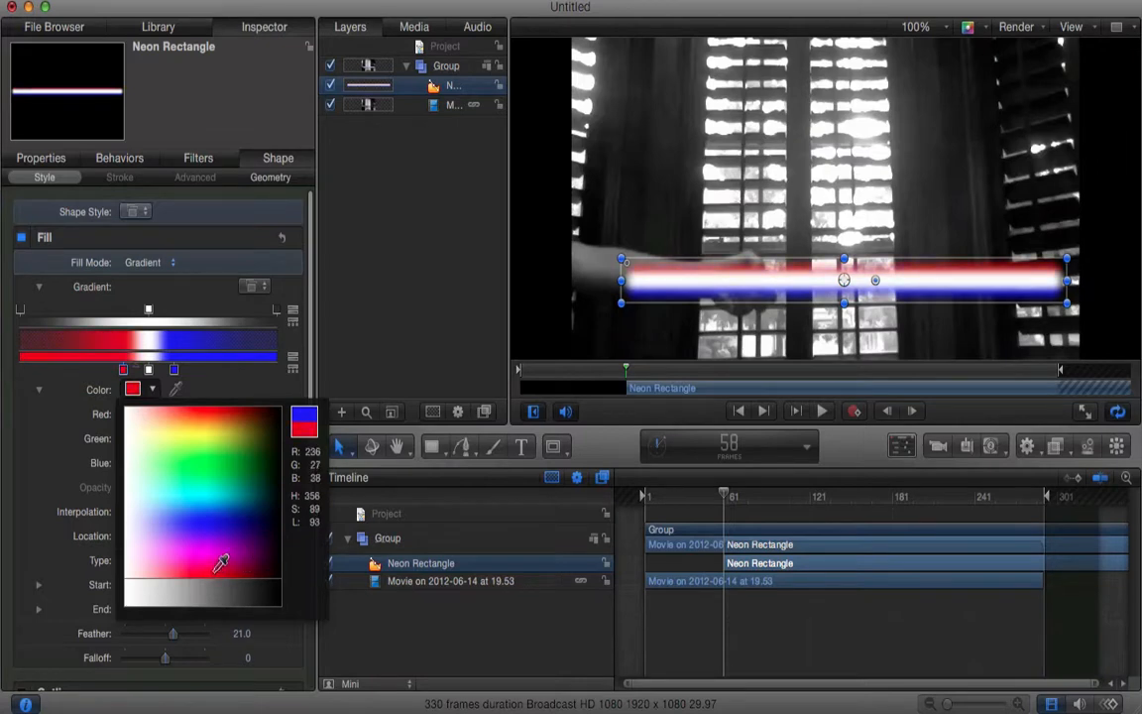
left_click(174, 369)
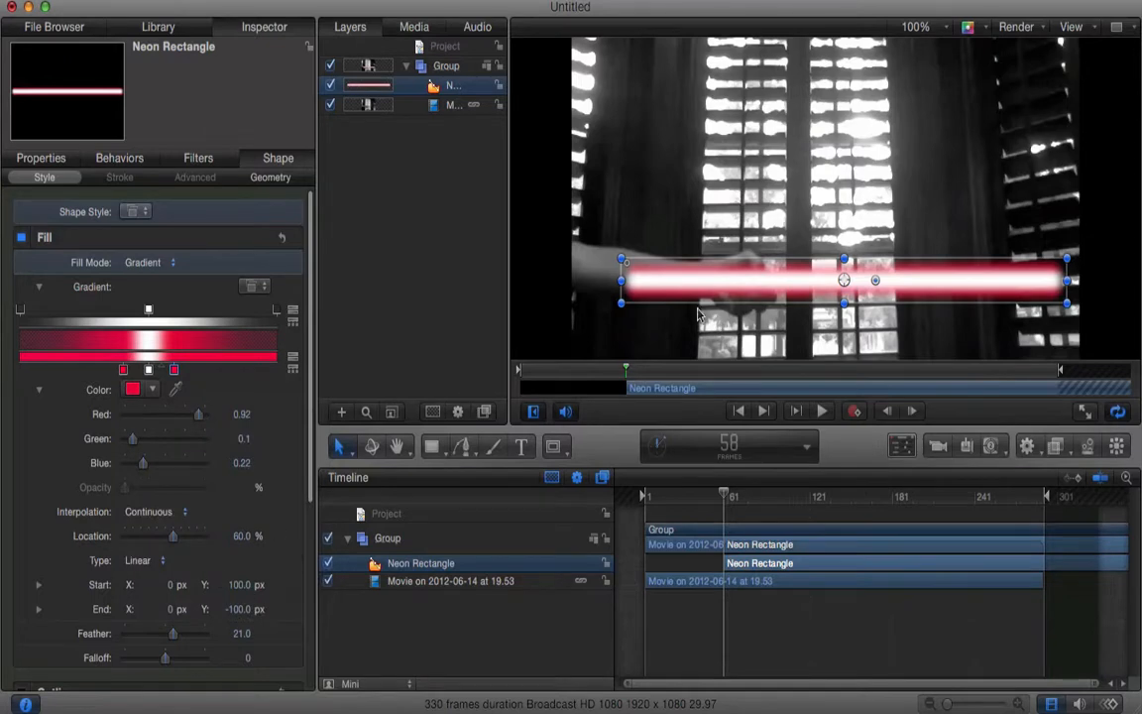
mouse_move(846, 284)
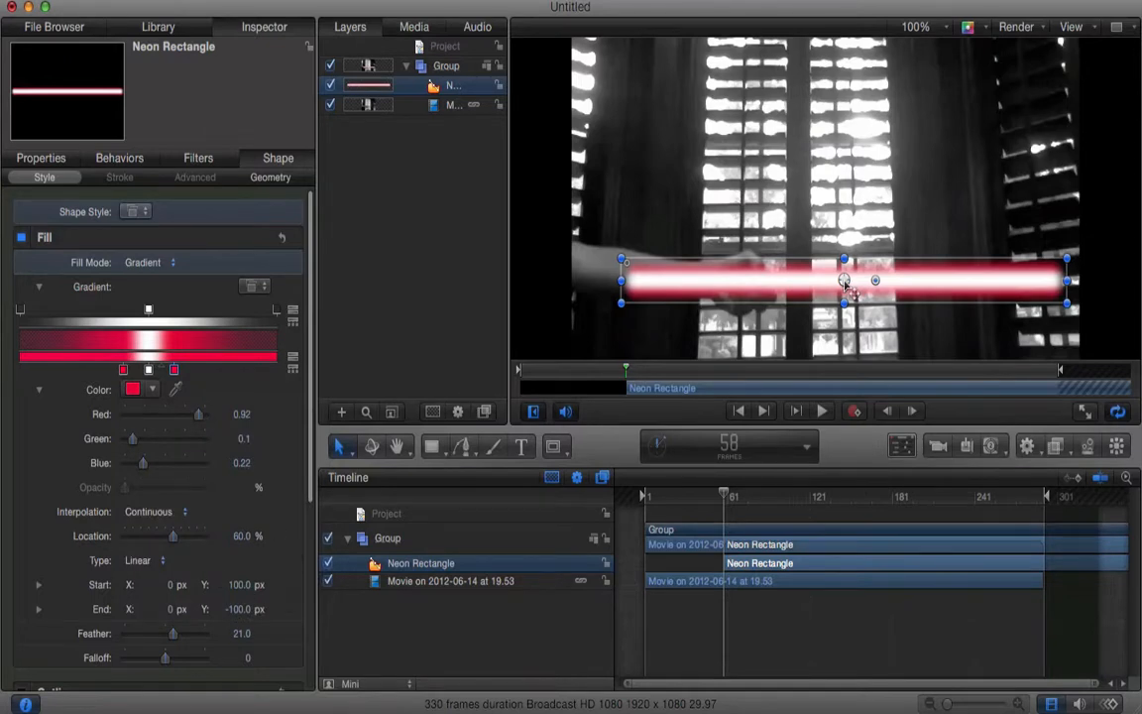
Round off the neon bar's ends in Geometry, settling the roundness at 36
left_click(270, 176)
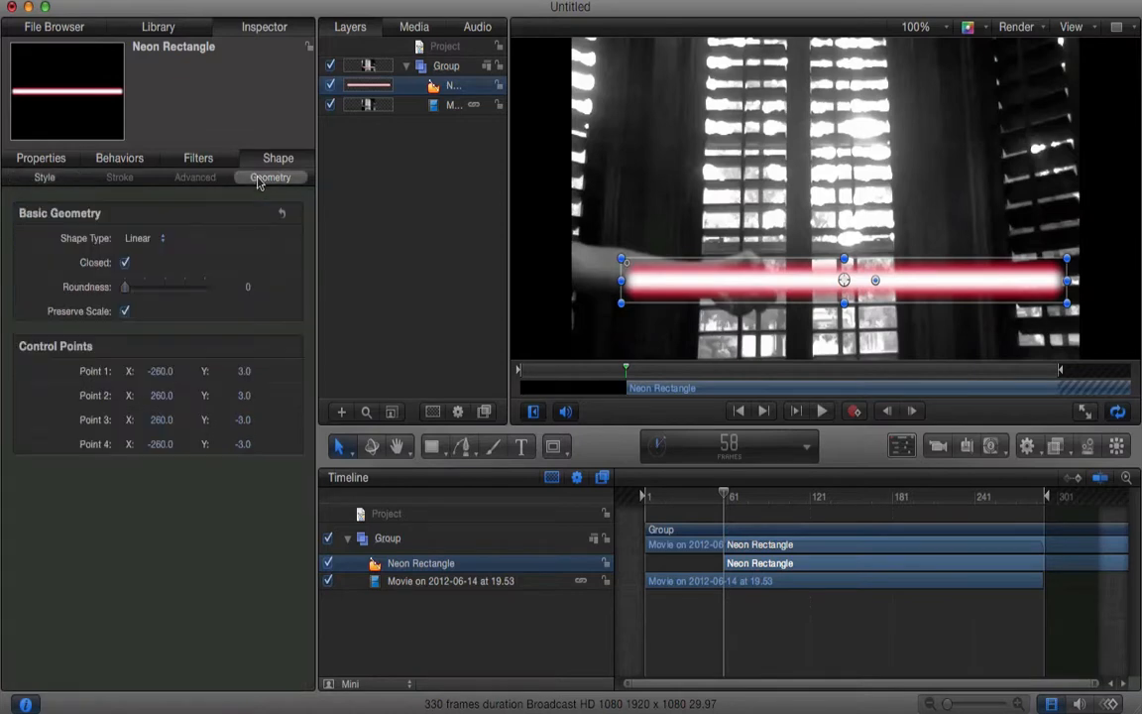
left_click_drag(125, 286, 205, 286)
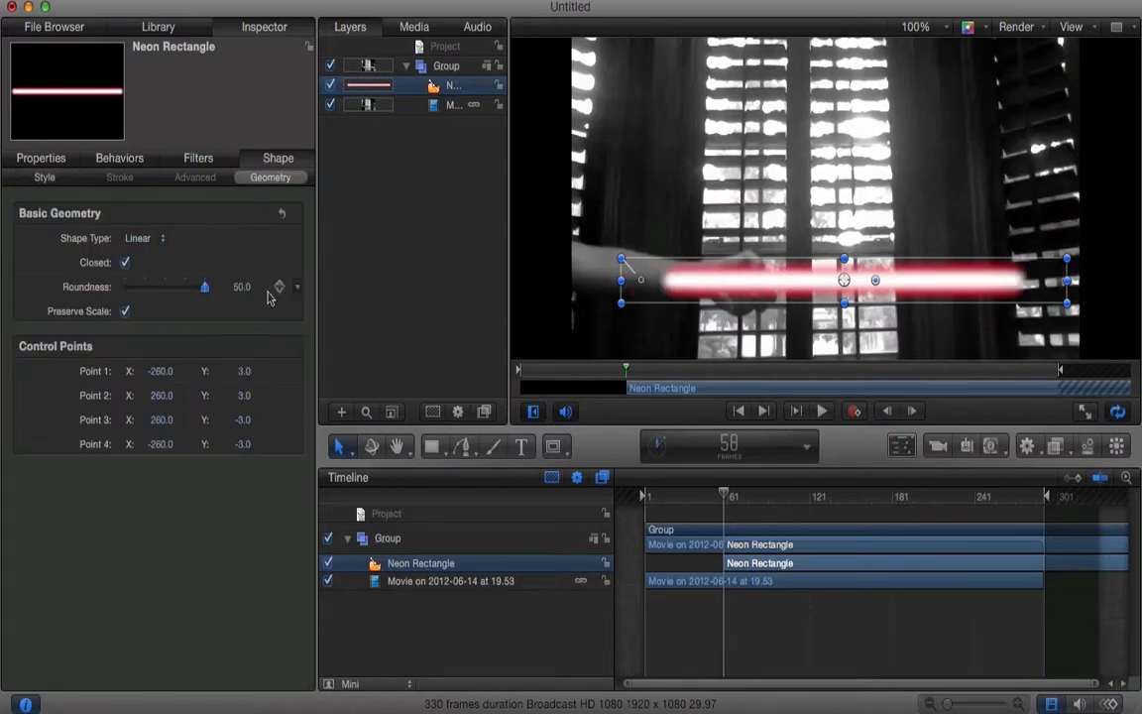
left_click_drag(204, 286, 167, 287)
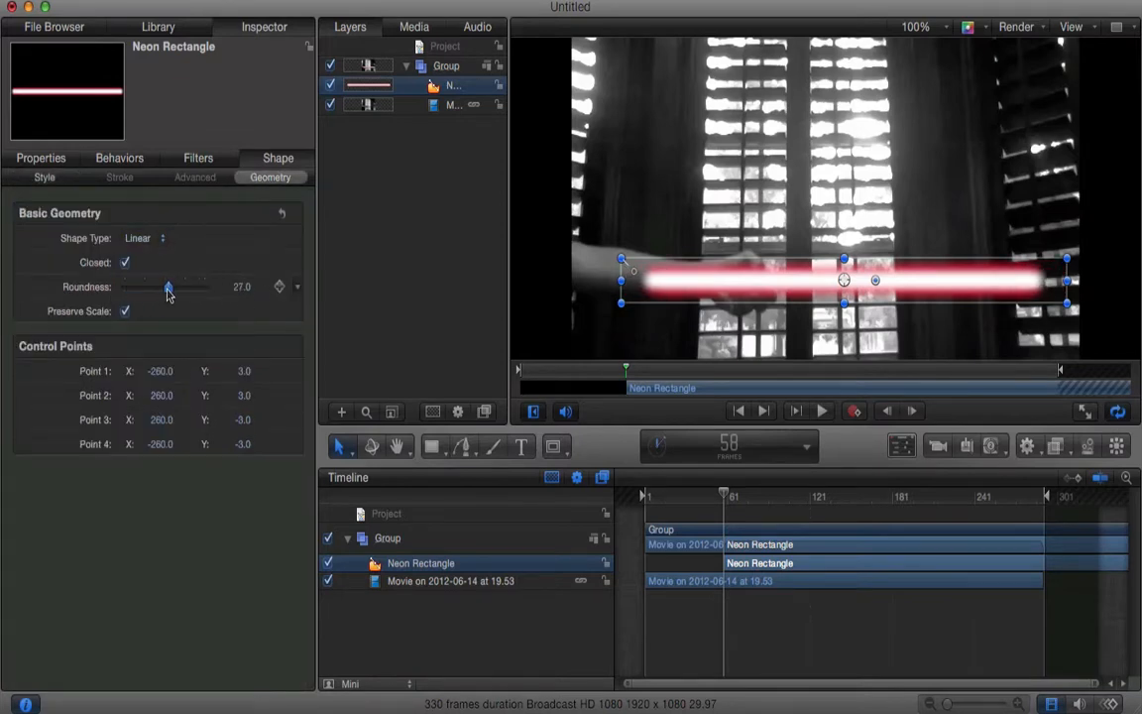
left_click_drag(168, 287, 182, 286)
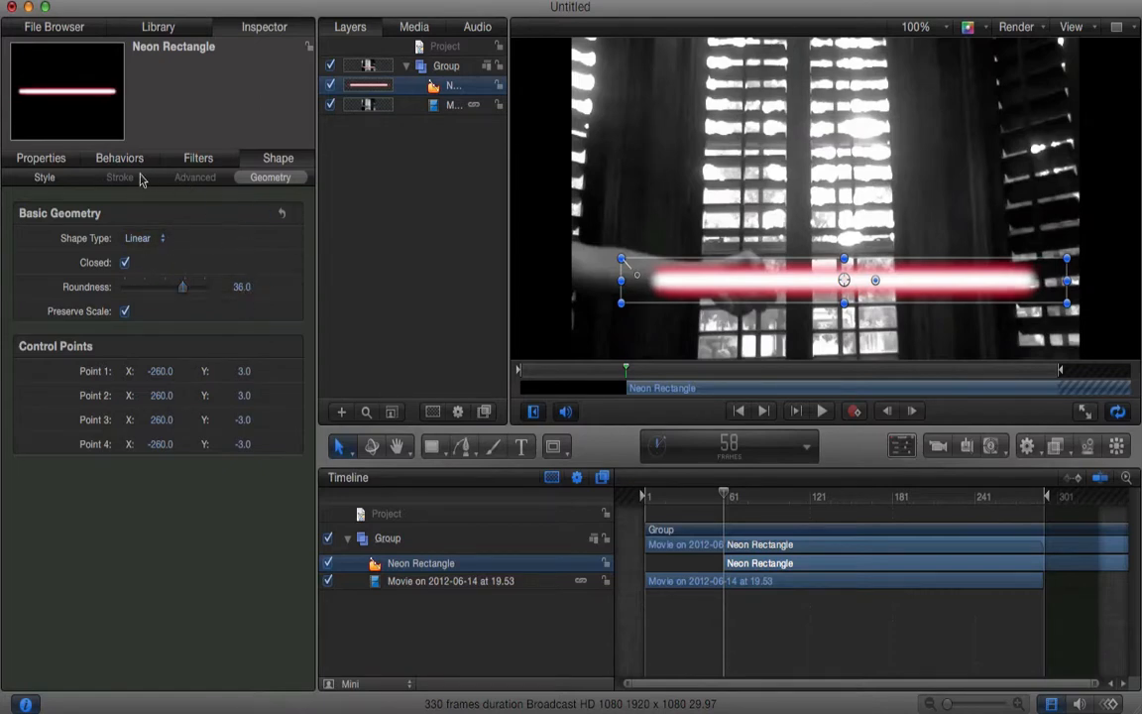
Deepen the gradient glow colour to Red 0.86, Green 0.09, Blue 0.08
left_click(44, 176)
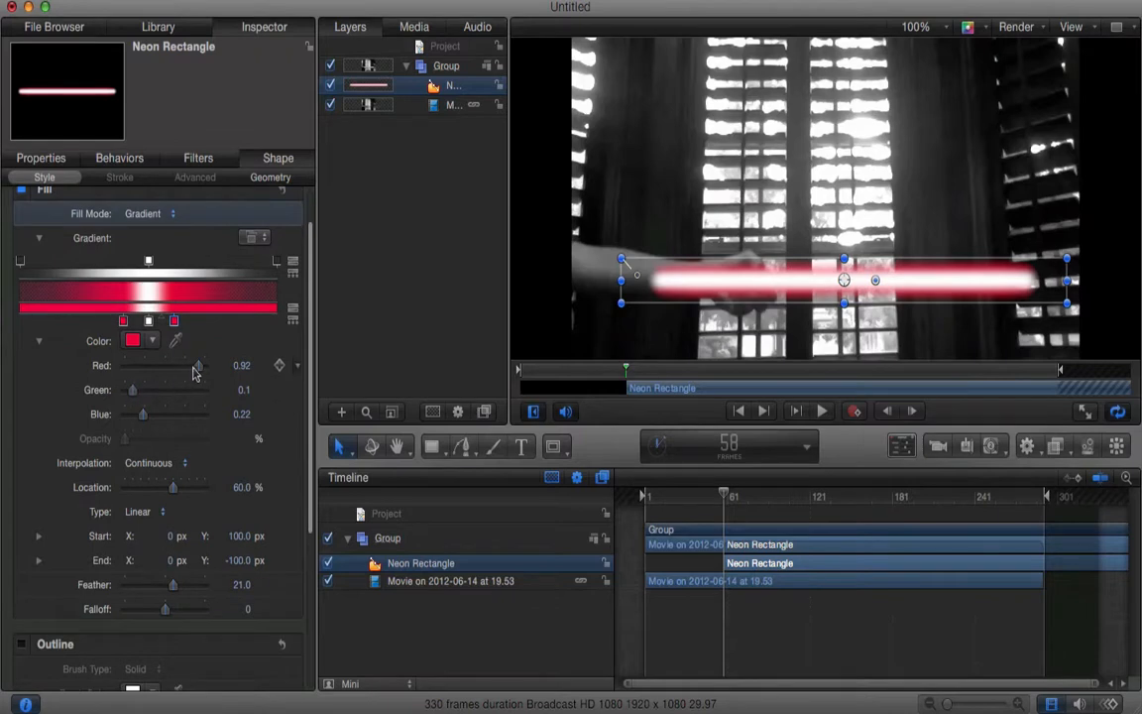
left_click_drag(198, 365, 206, 365)
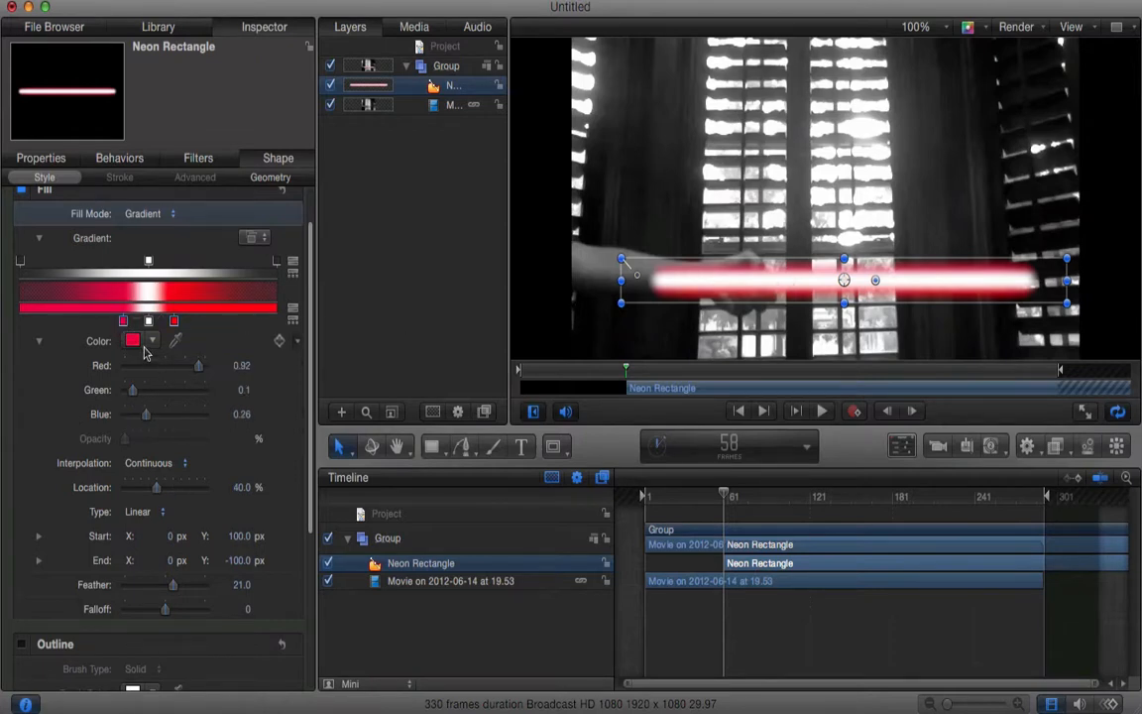
left_click(133, 340)
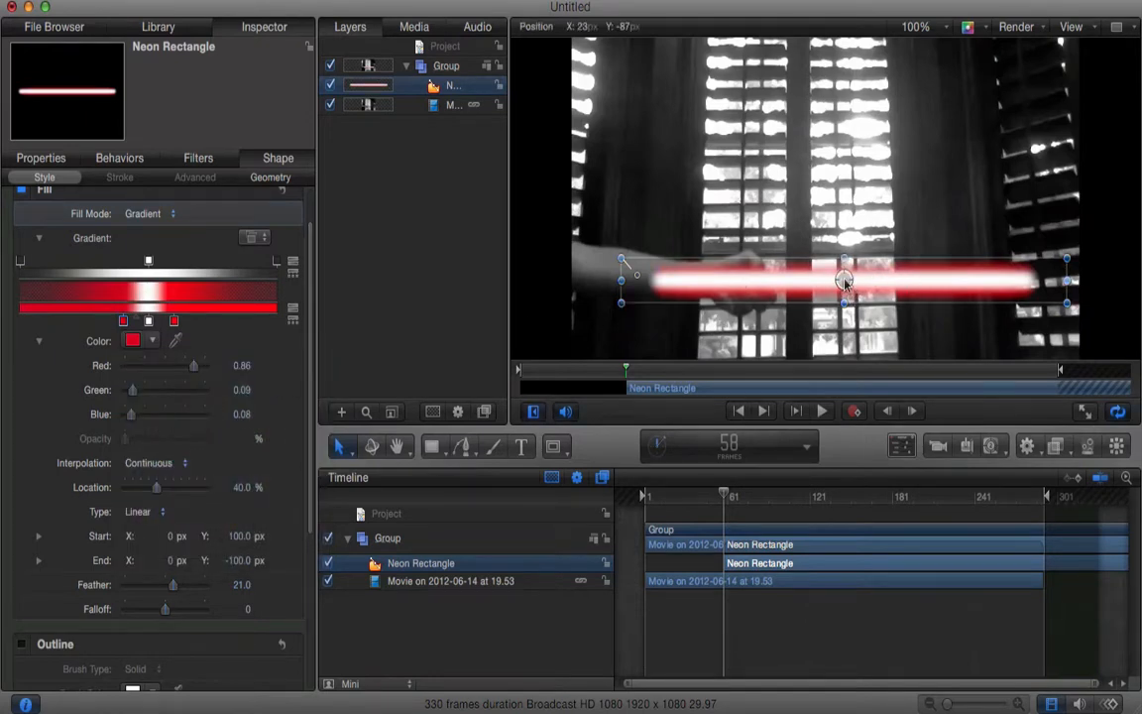
Move the neon bar into the fist and lengthen it rightward to fit the frame
left_click_drag(843, 277, 962, 278)
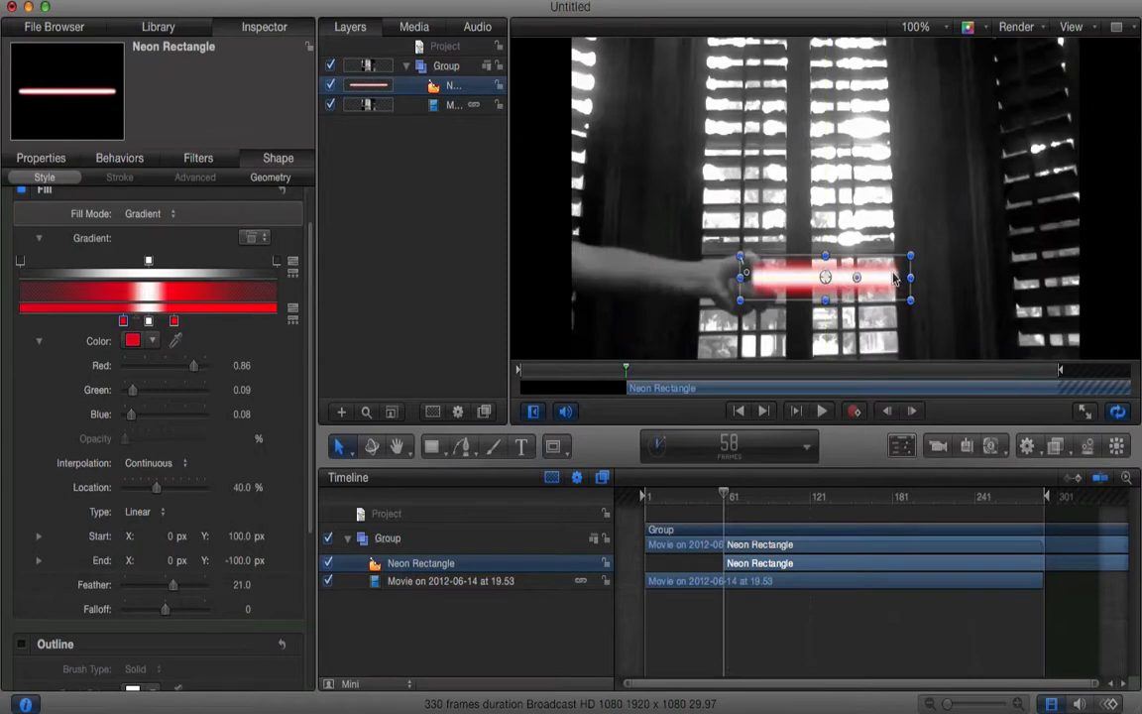
left_click_drag(910, 278, 1035, 275)
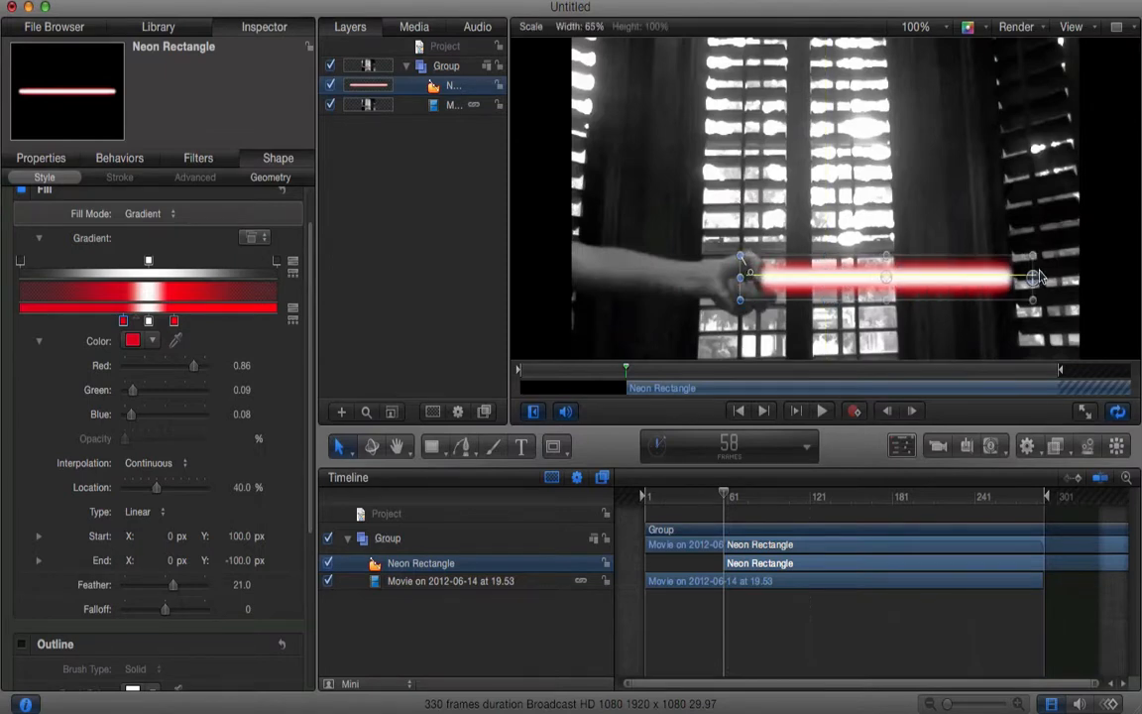
left_click_drag(1033, 275, 1096, 276)
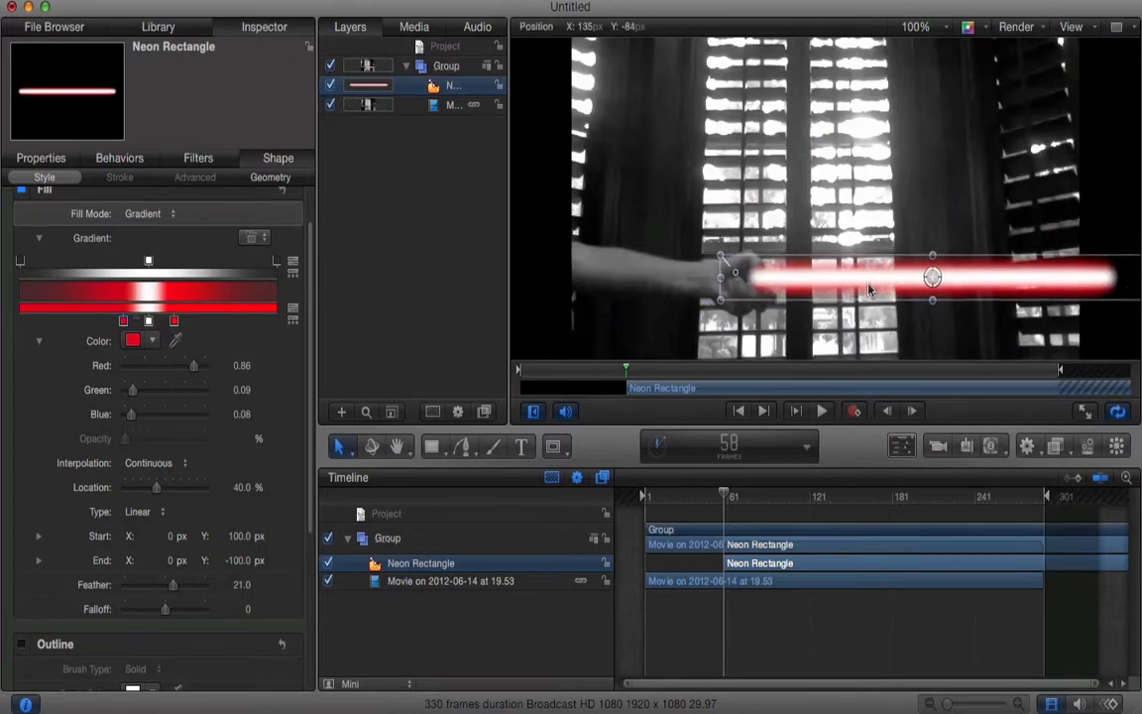
left_click_drag(933, 277, 912, 277)
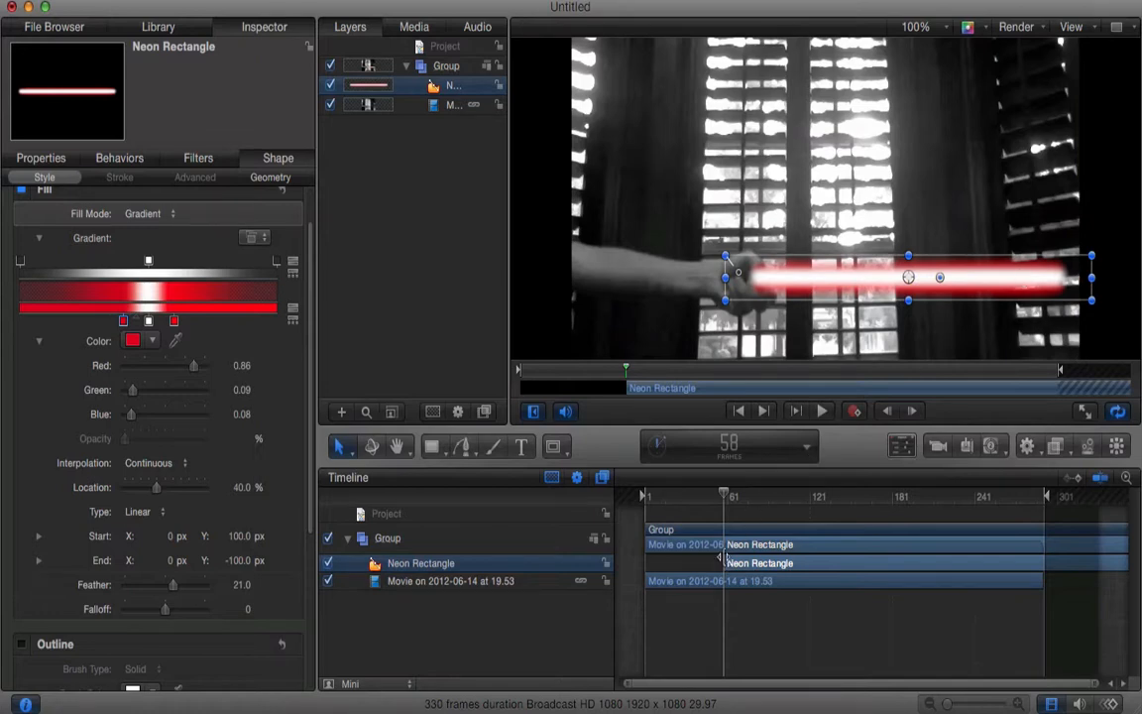
Record keyframes moving and rotating the bar with the hand, upright by frame 178
left_click(855, 410)
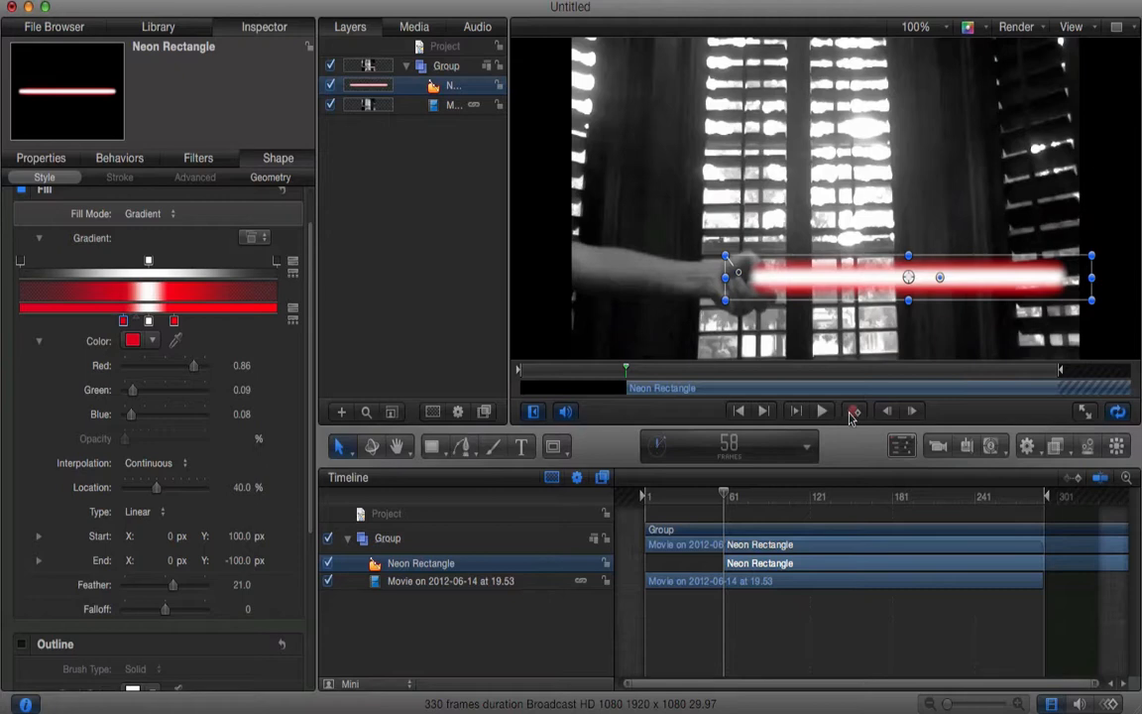
mouse_move(854, 412)
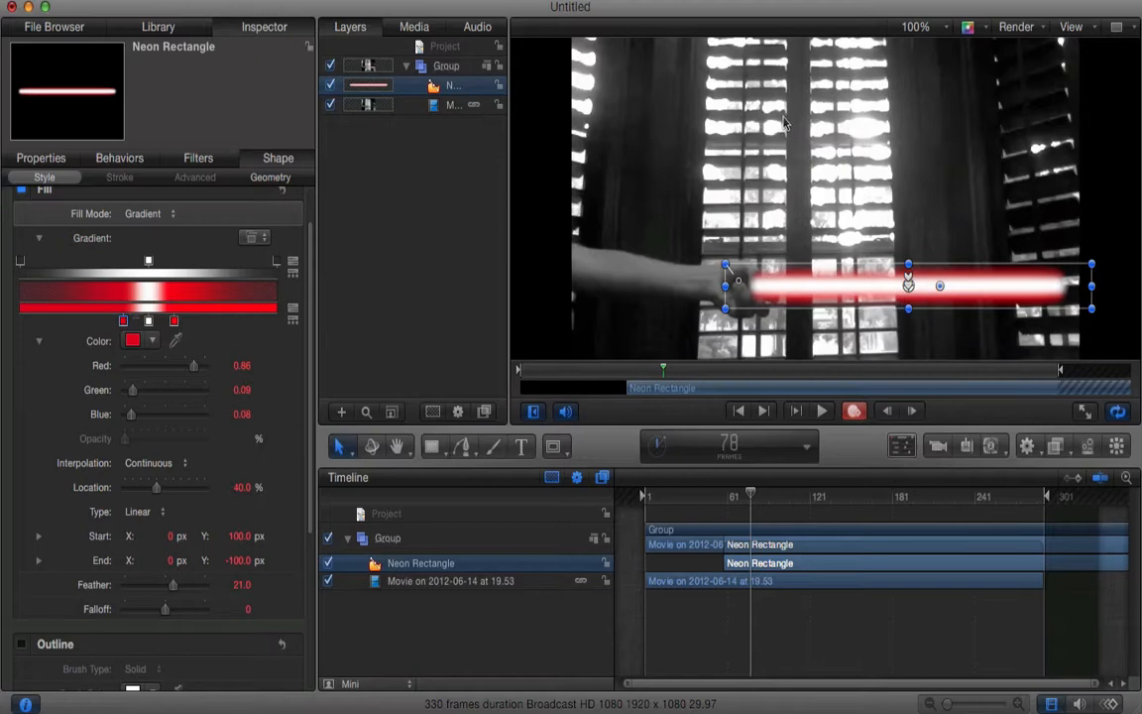
mouse_move(756, 488)
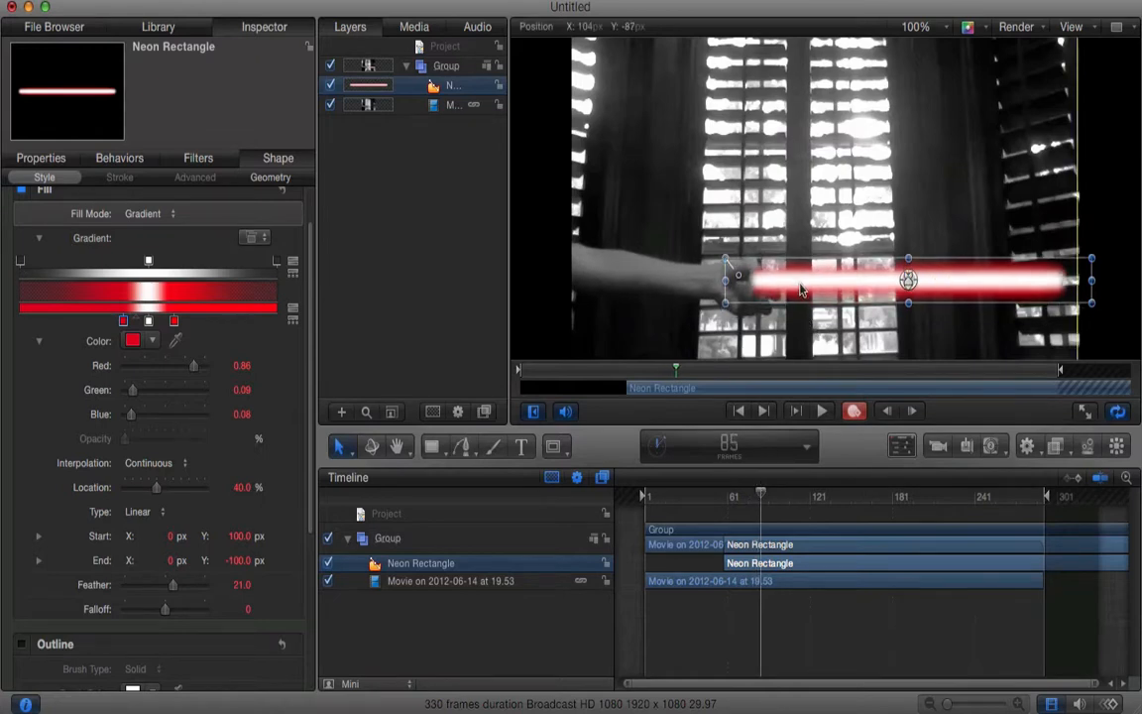
left_click_drag(908, 279, 917, 277)
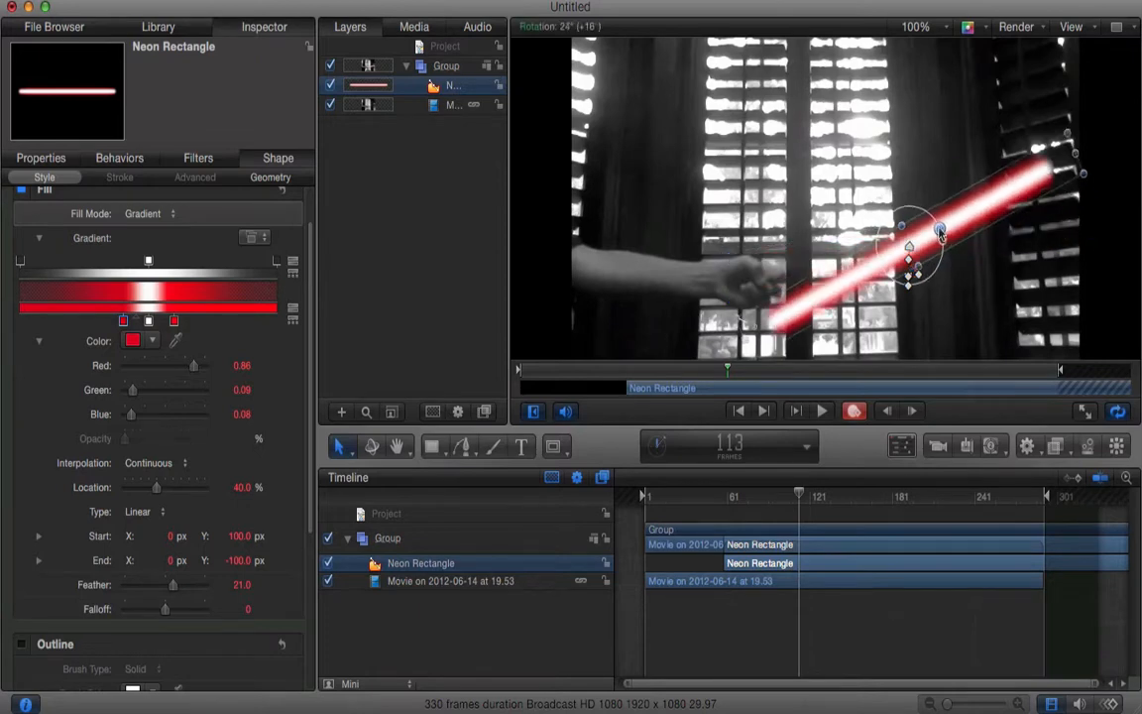
left_click_drag(940, 230, 910, 240)
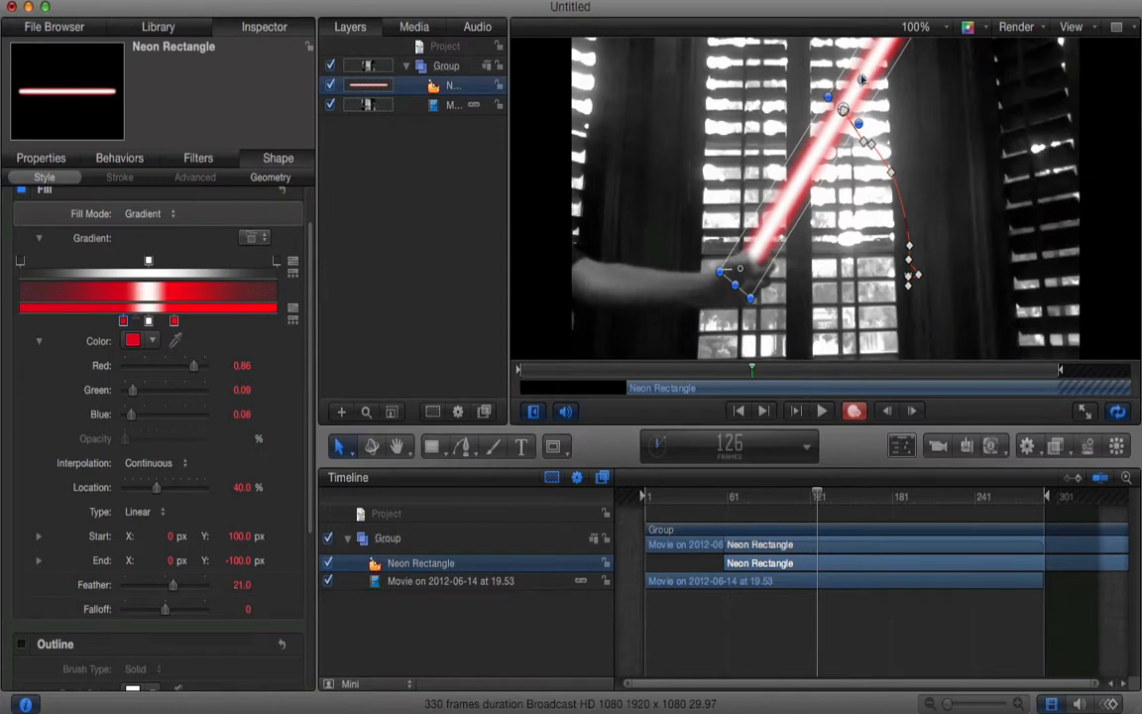
left_click_drag(862, 79, 851, 74)
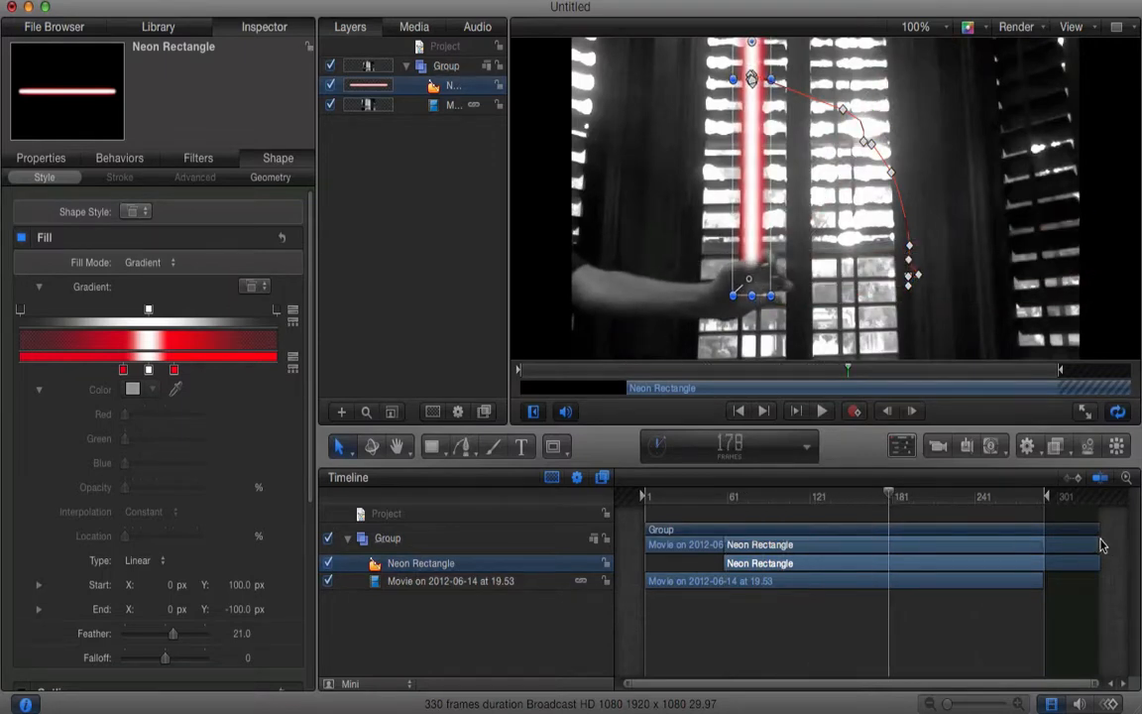
Trim the Group's end in the Timeline so it finishes with the movie
left_click_drag(1098, 545, 889, 547)
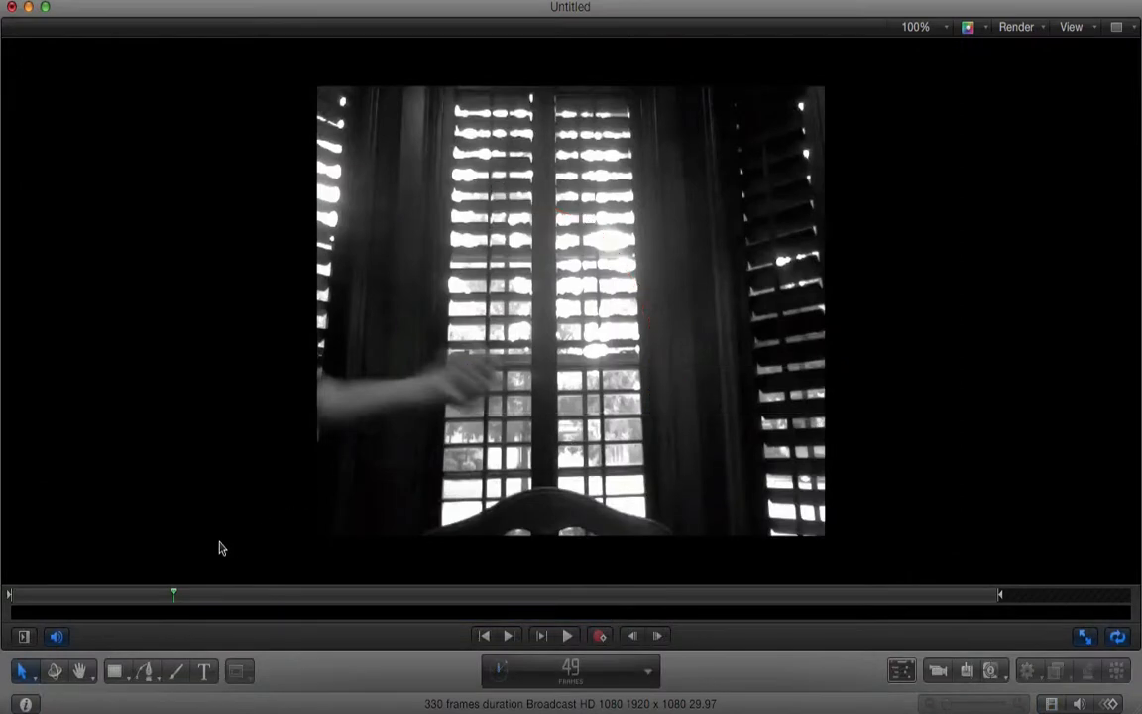
Exit the full-screen preview and scrub frames to confirm the blade follows the hand
left_click(563, 636)
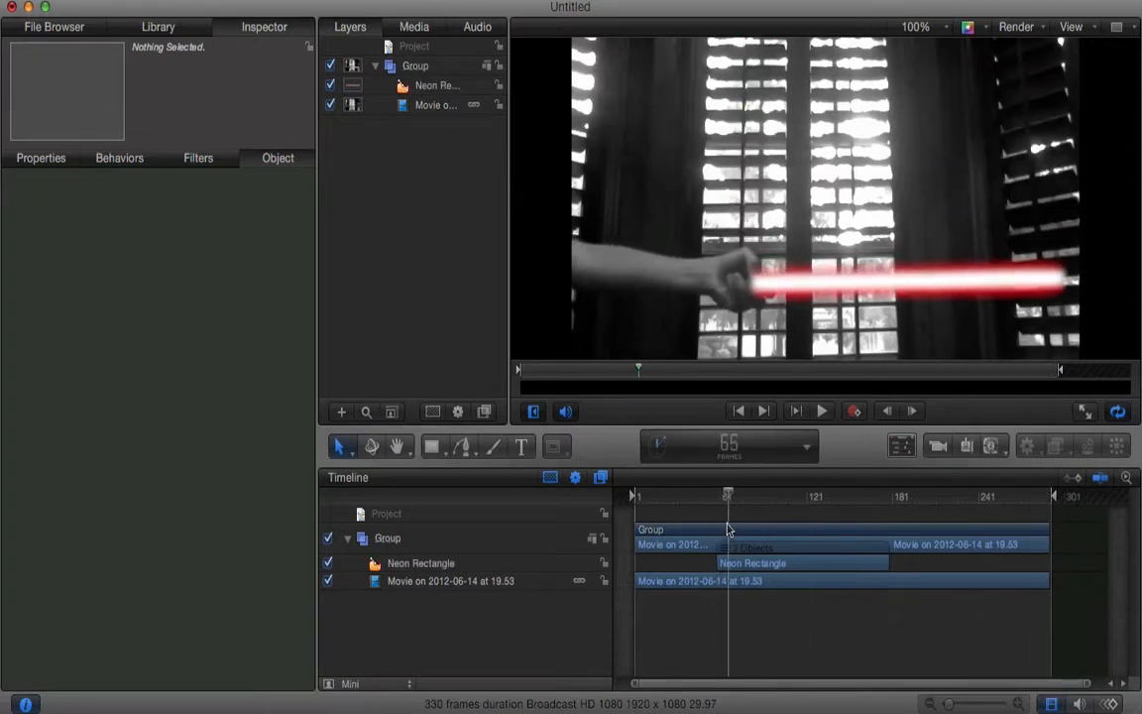
left_click_drag(727, 496, 773, 496)
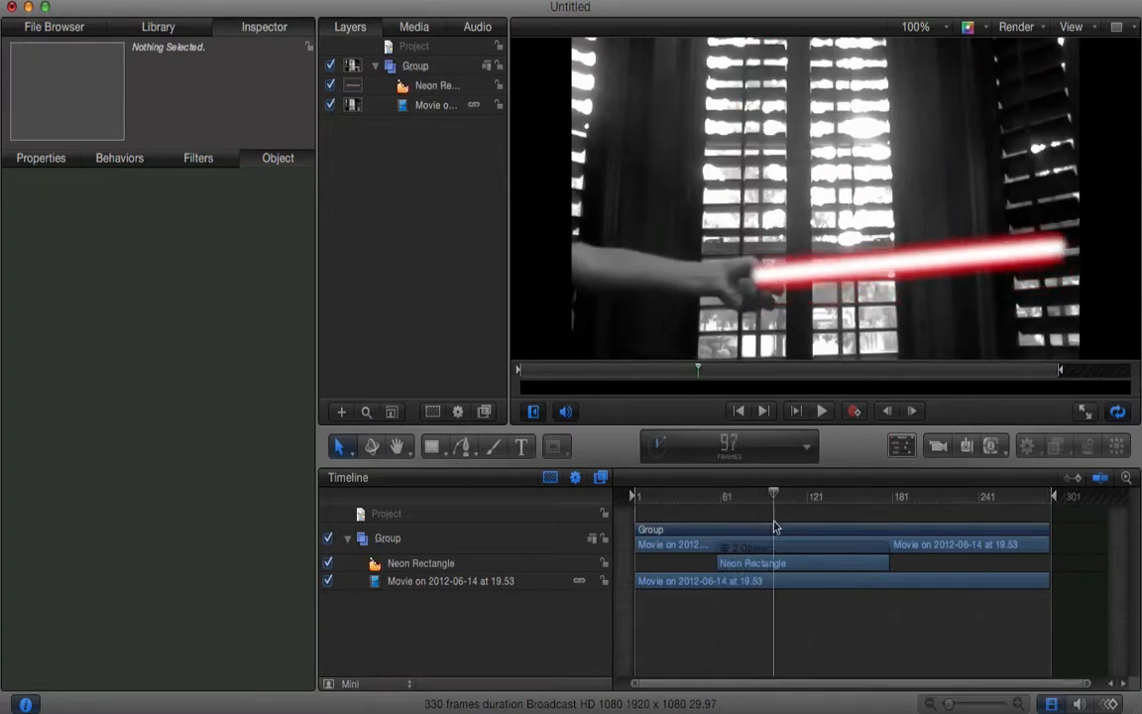